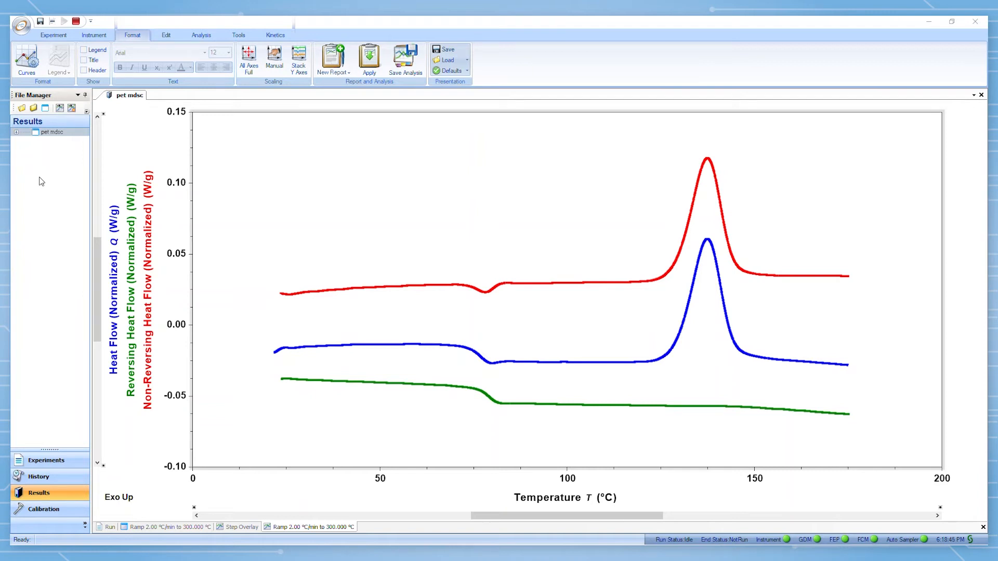
{"action": "mouse_move", "coordinate": [111, 348]}
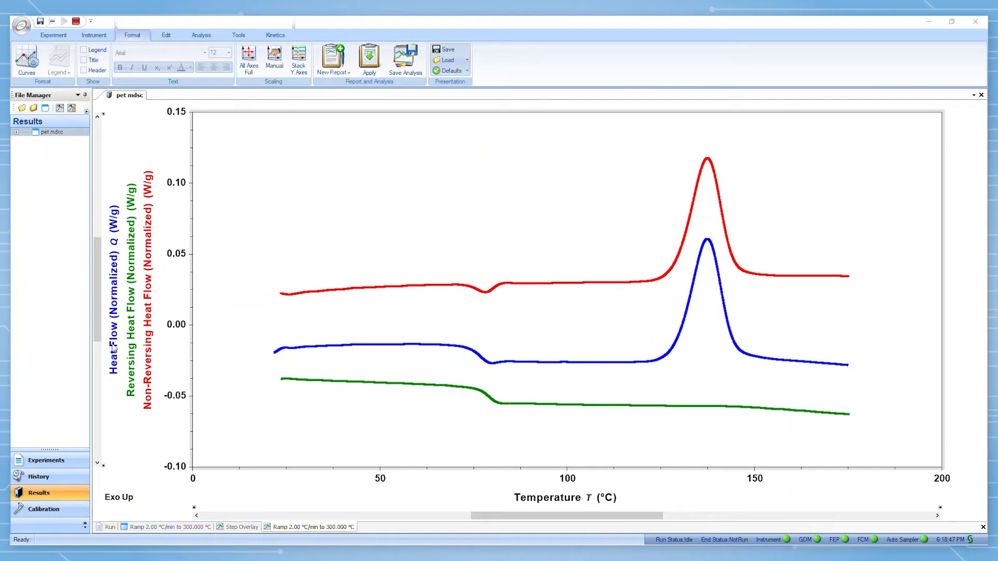
{"action": "mouse_move", "coordinate": [161, 326]}
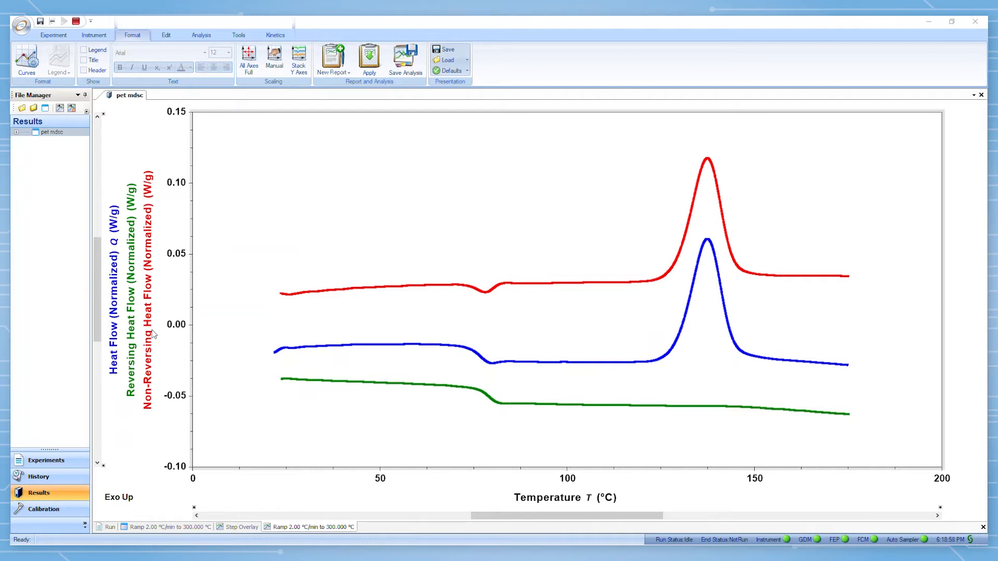
{"action": "mouse_move", "coordinate": [421, 268]}
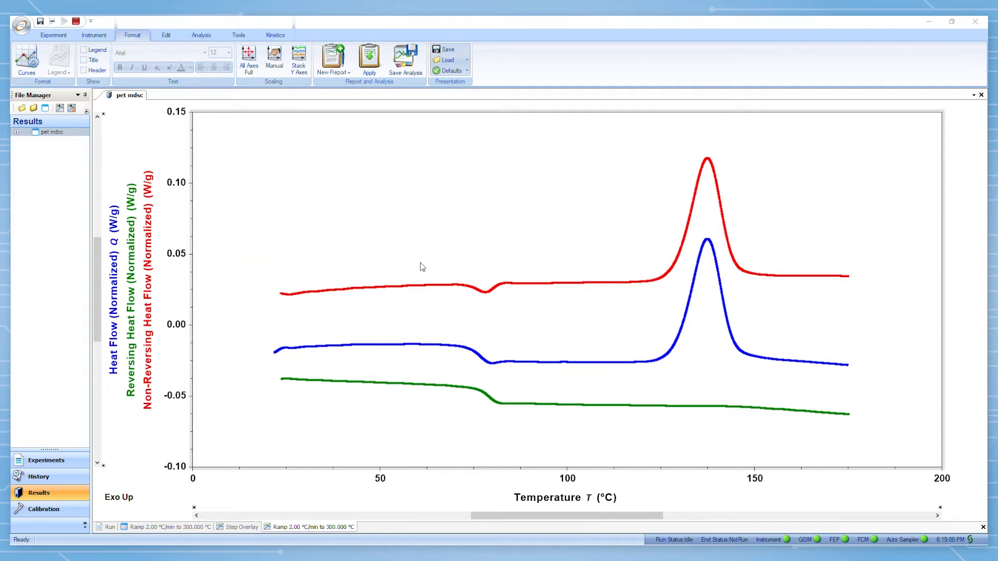
{"action": "mouse_move", "coordinate": [700, 433]}
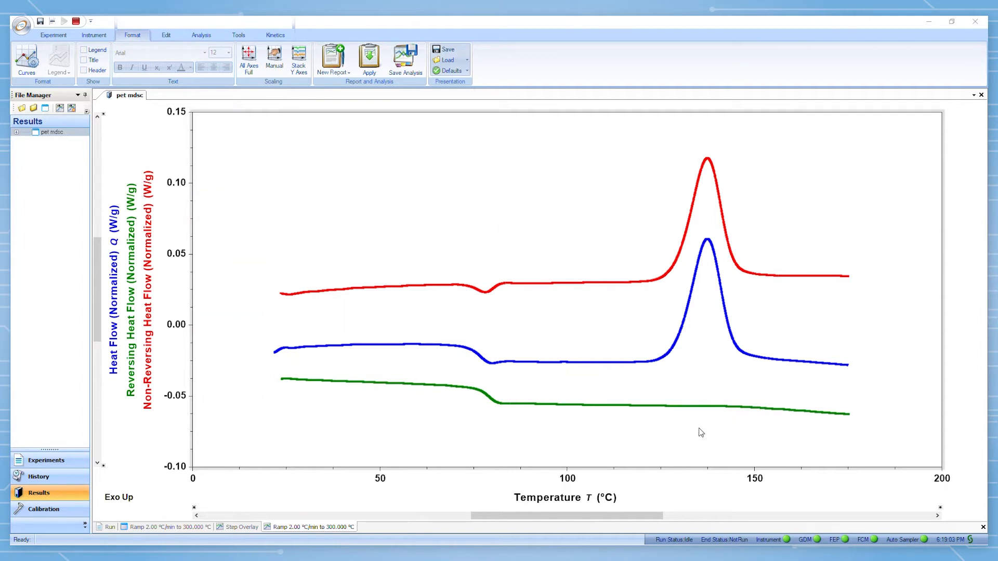
{"action": "mouse_move", "coordinate": [703, 428]}
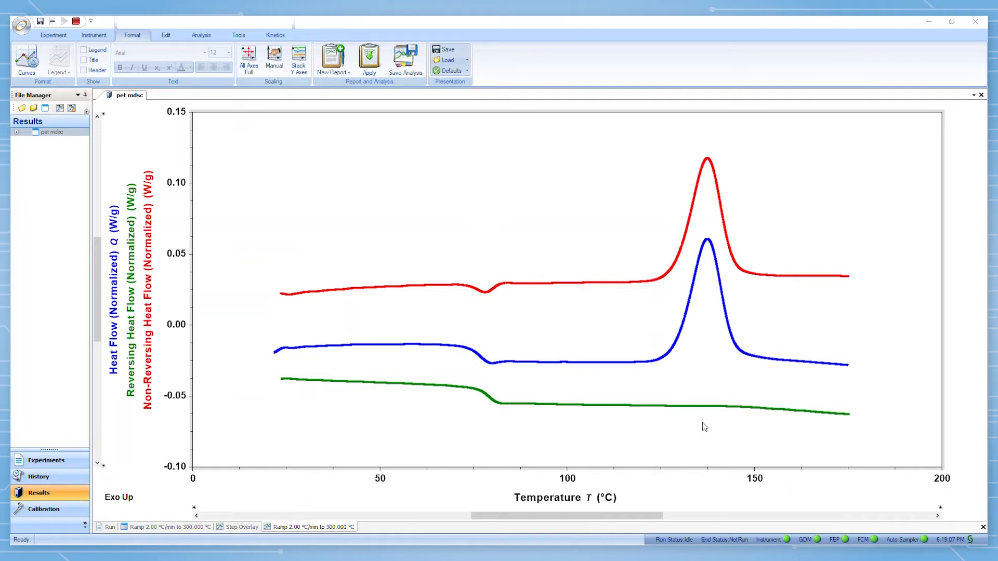
{"action": "mouse_move", "coordinate": [720, 419]}
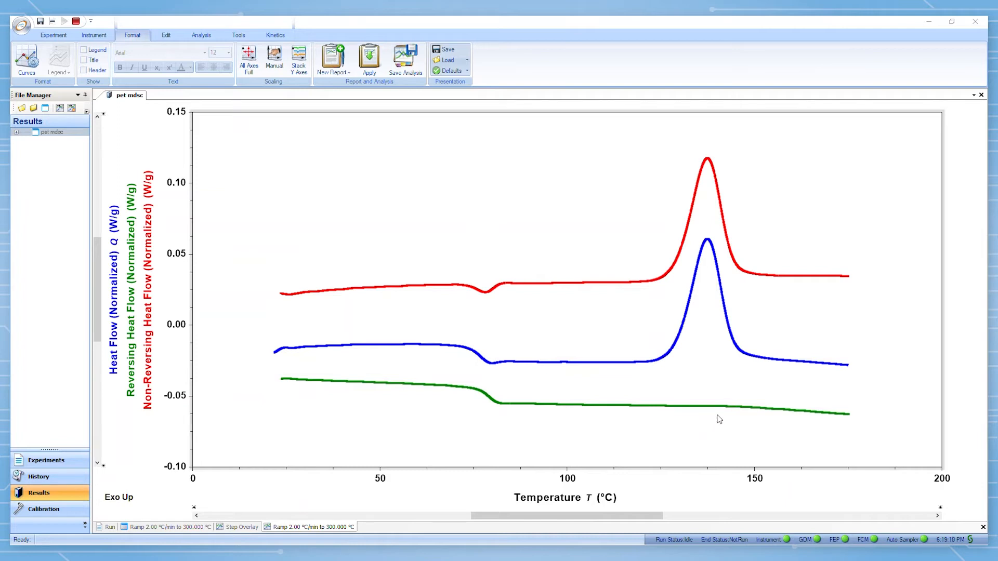
{"action": "mouse_move", "coordinate": [608, 399]}
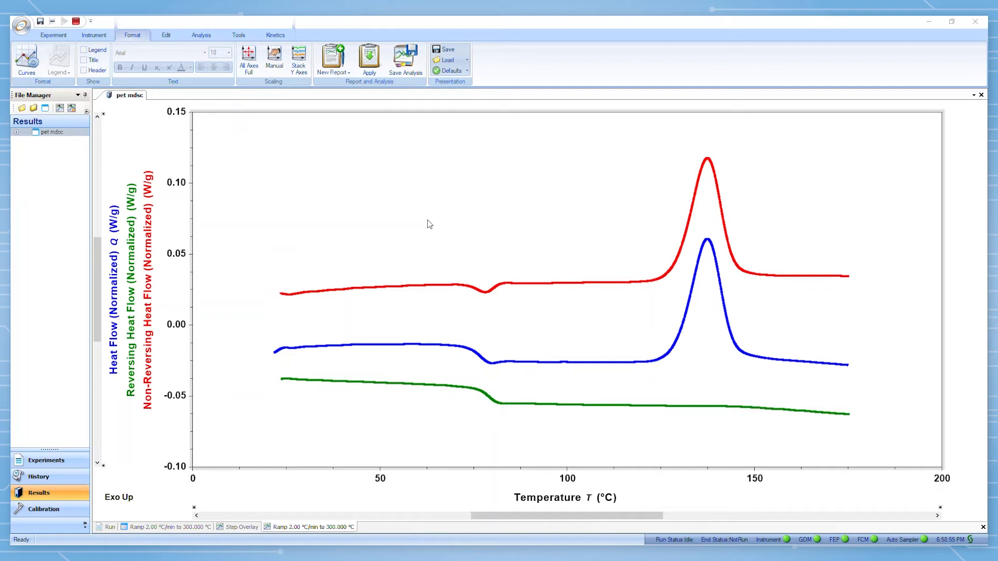
{"action": "mouse_move", "coordinate": [225, 398]}
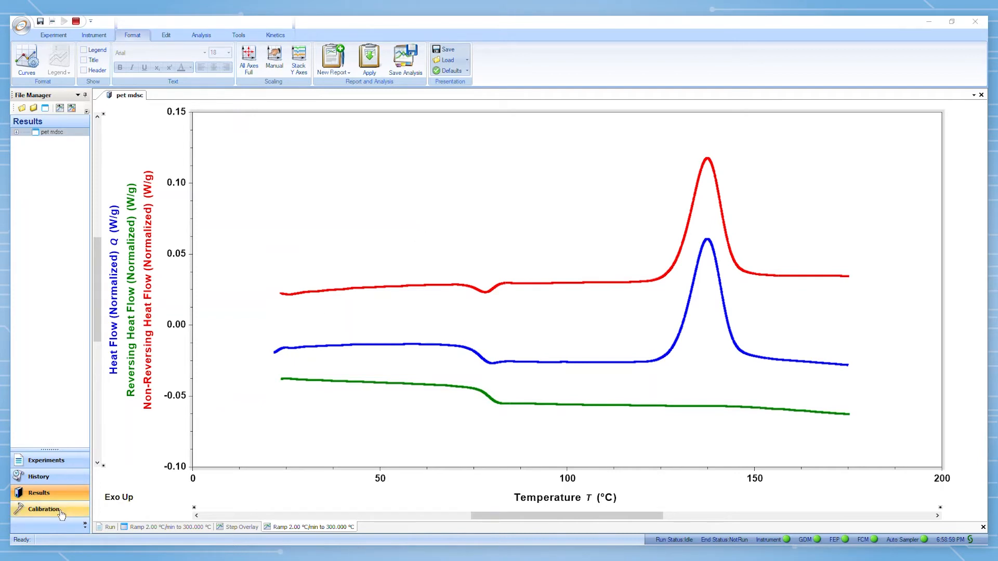
Switch to the Calibration Experiment Setup page listing the calibration types
{"action": "left_click", "coordinate": [42, 510]}
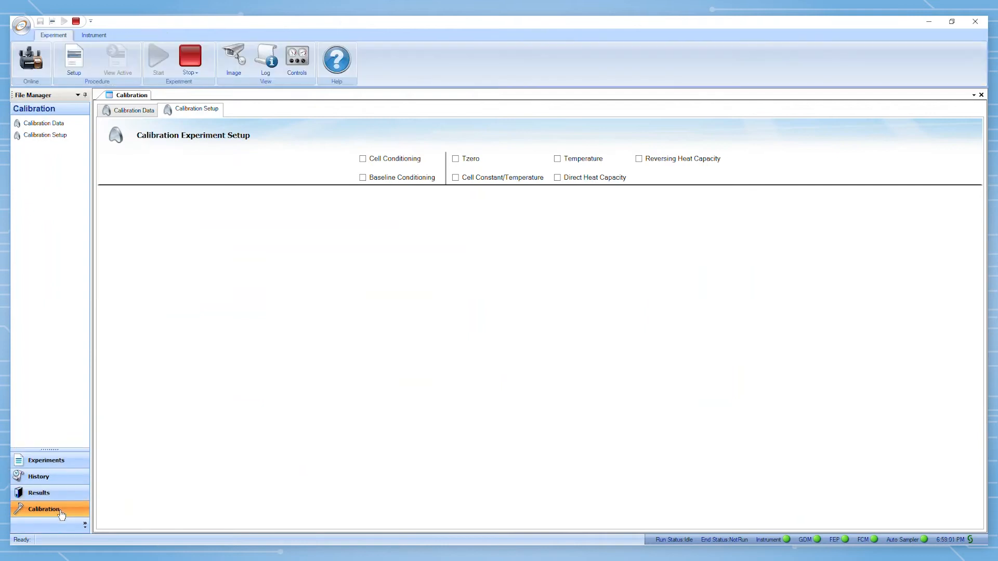
{"action": "mouse_move", "coordinate": [450, 174]}
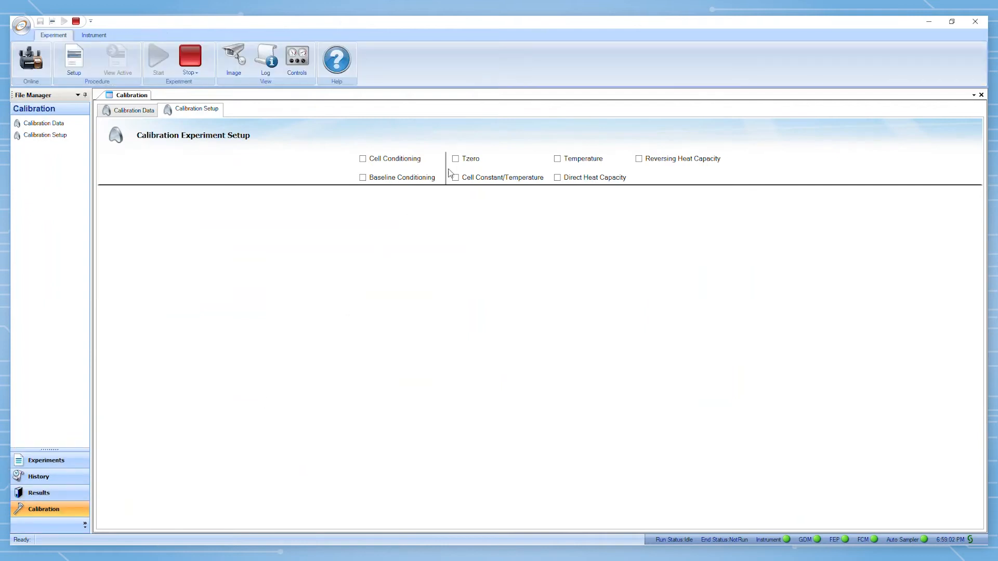
{"action": "mouse_move", "coordinate": [496, 199]}
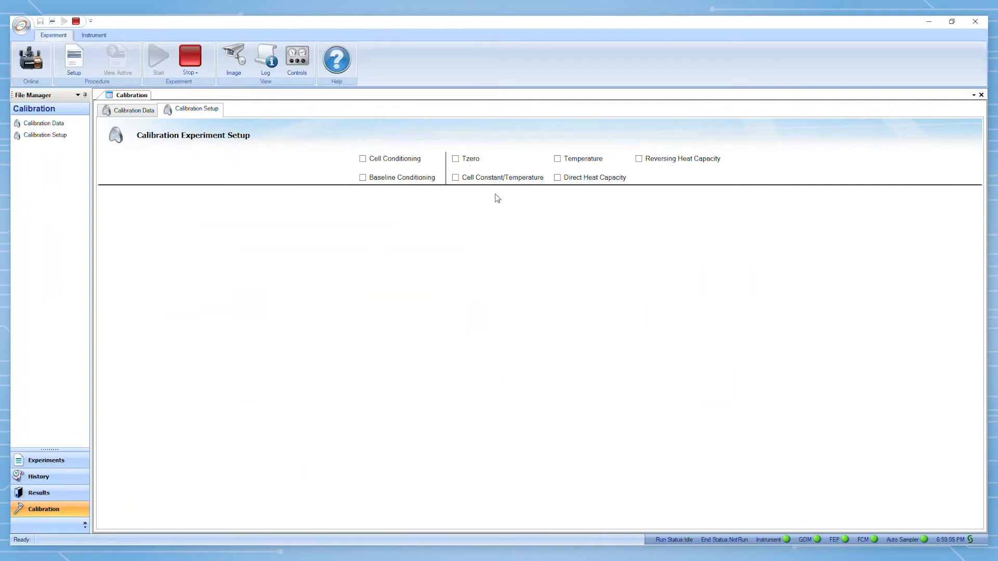
{"action": "mouse_move", "coordinate": [514, 191]}
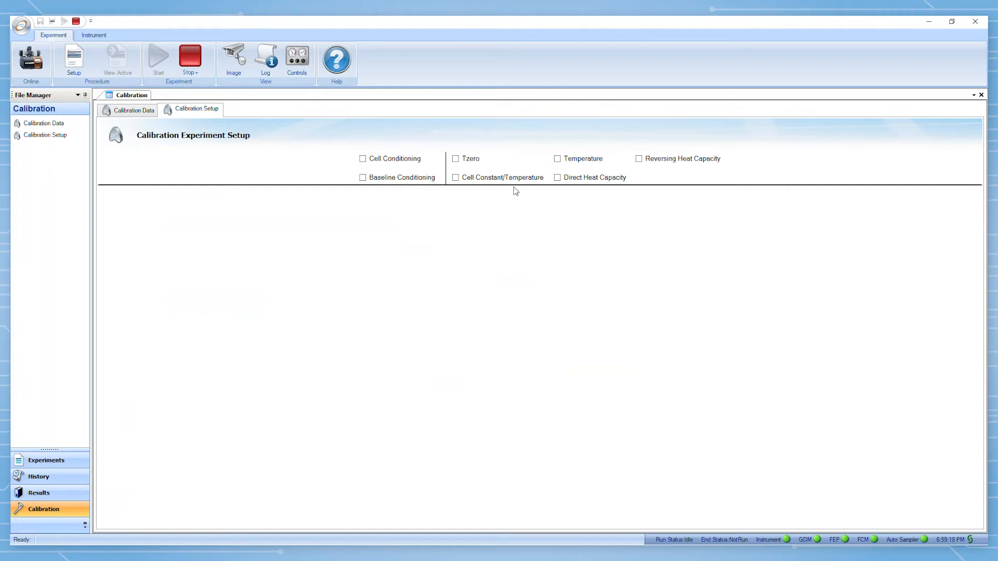
{"action": "mouse_move", "coordinate": [576, 165]}
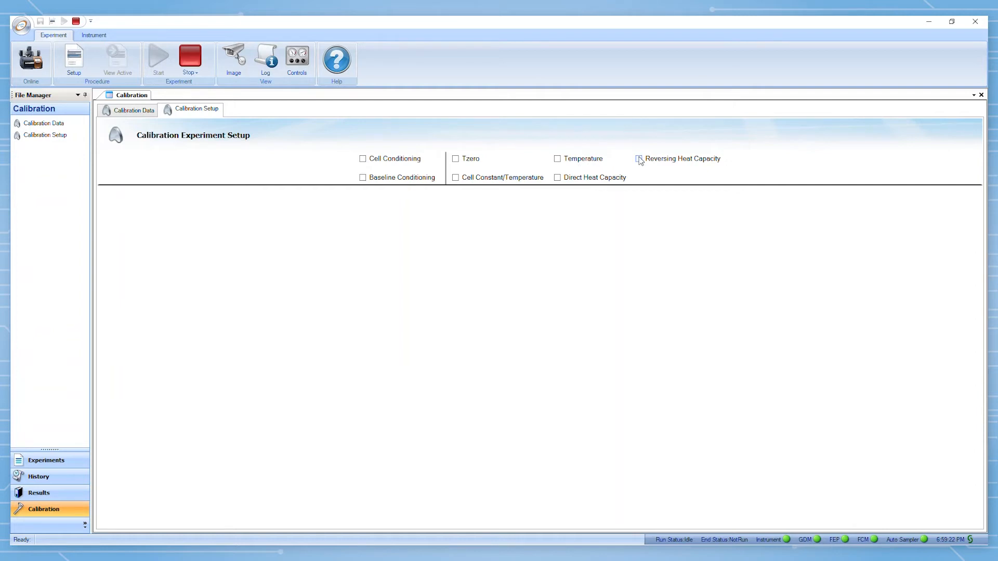
Select Reversing Heat Capacity calibration, enter operator 'AJ' and keep Sapphire as the standard
{"action": "left_click", "coordinate": [634, 158]}
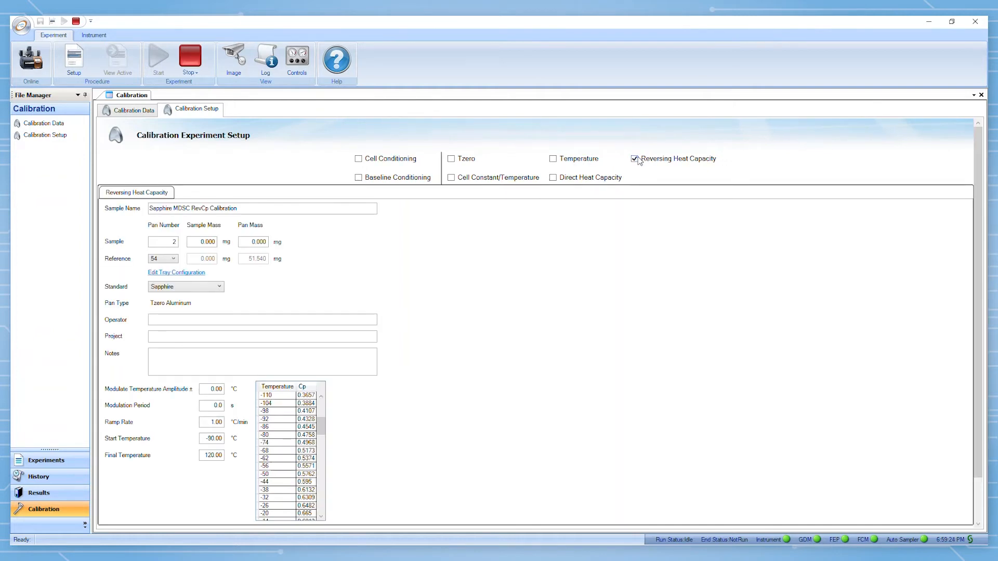
{"action": "mouse_move", "coordinate": [530, 167]}
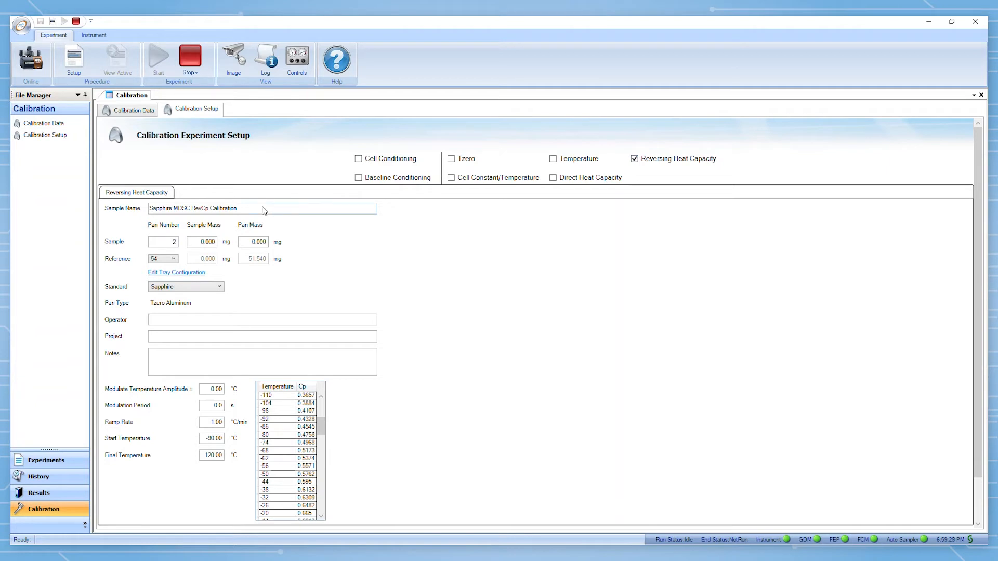
{"action": "left_click", "coordinate": [261, 319]}
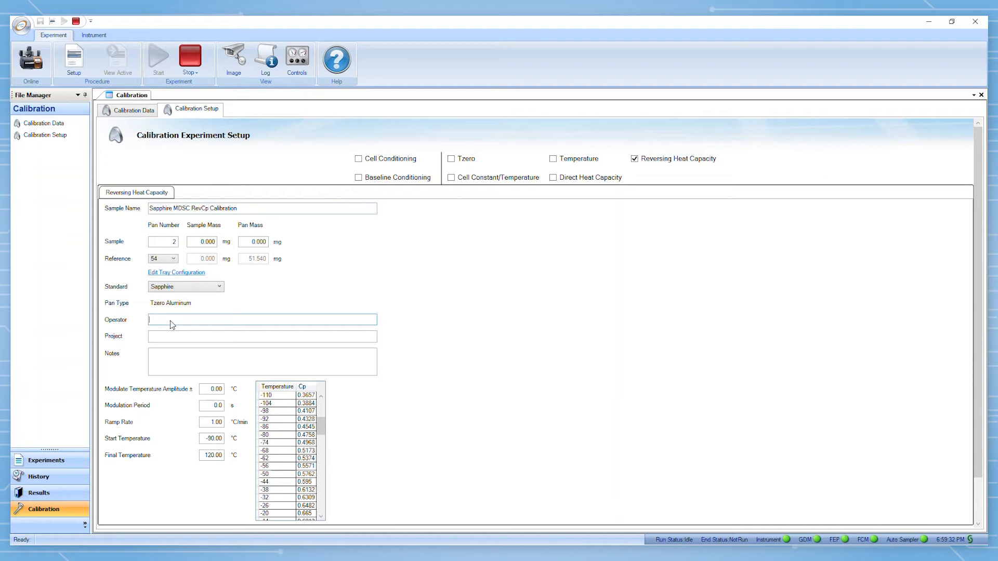
{"action": "type", "text": "AJ"}
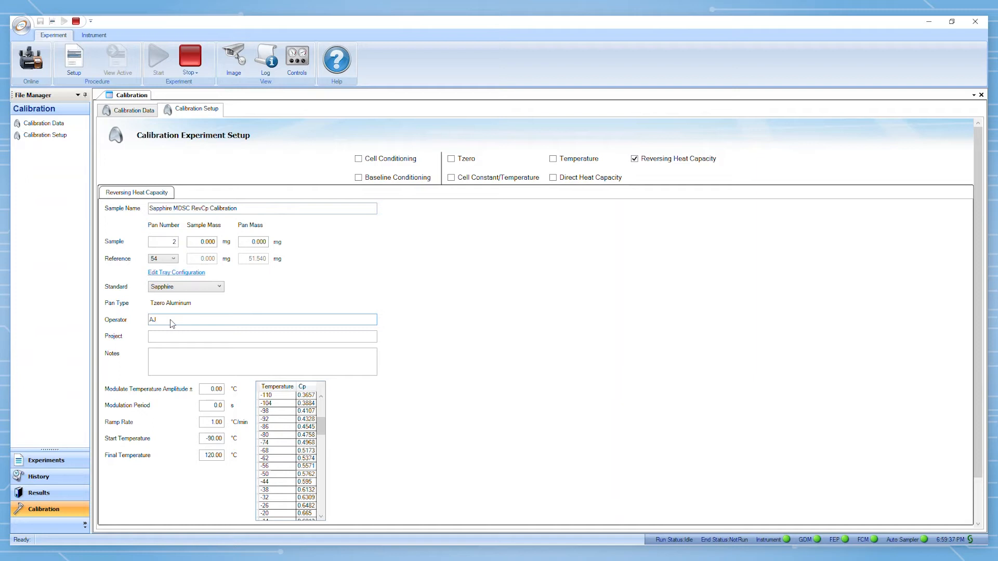
{"action": "mouse_move", "coordinate": [185, 287]}
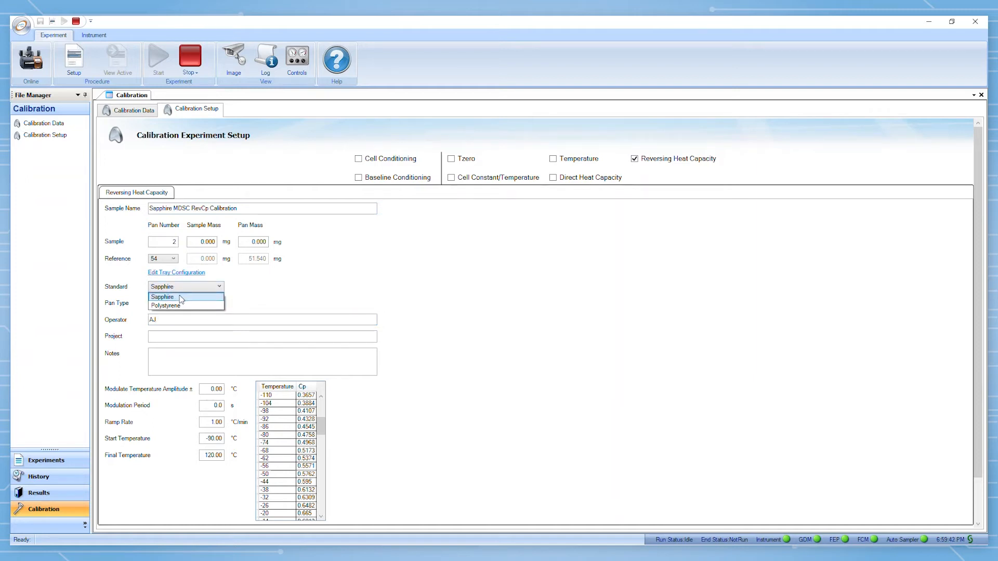
{"action": "left_click", "coordinate": [162, 298]}
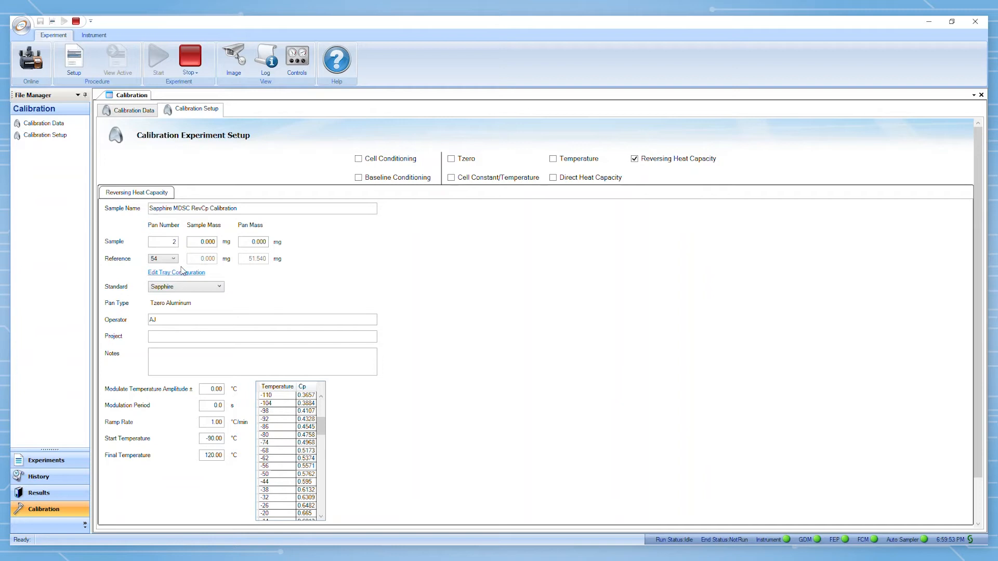
{"action": "mouse_move", "coordinate": [189, 231]}
{"action": "type", "text": "8"}
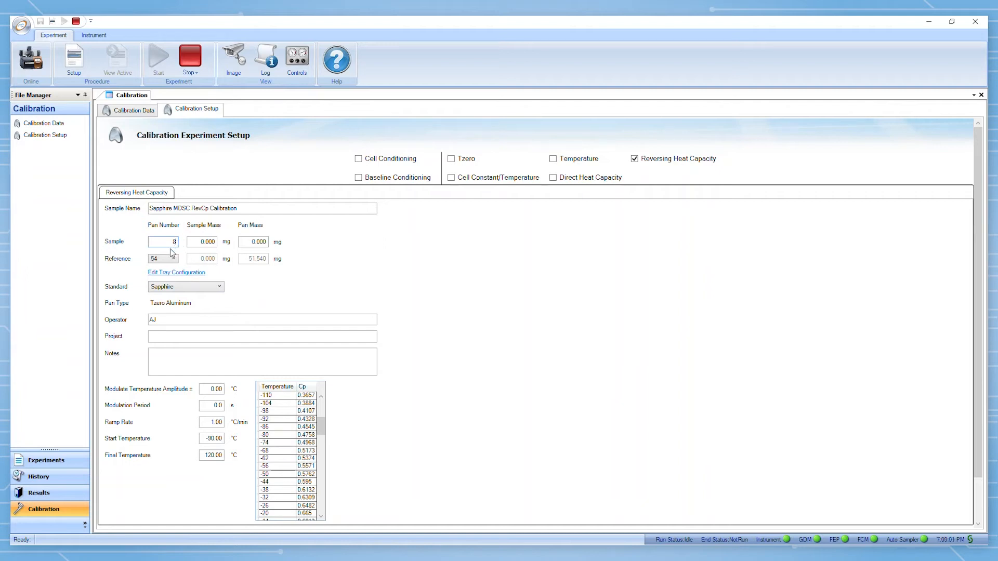
Choose reference pan 52 for the sapphire calibration
{"action": "left_click", "coordinate": [172, 259]}
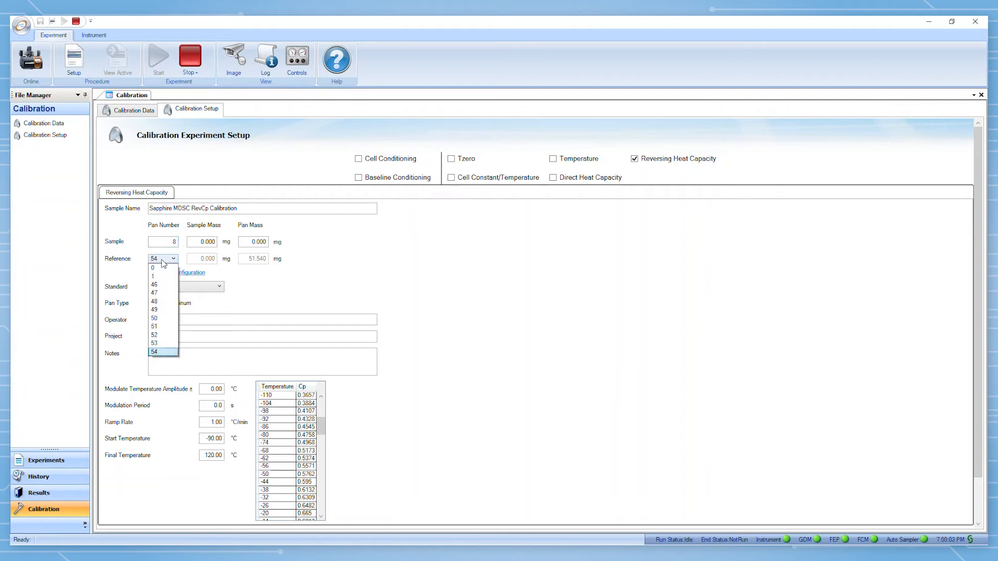
{"action": "left_click", "coordinate": [154, 336]}
{"action": "type", "text": "53.255"}
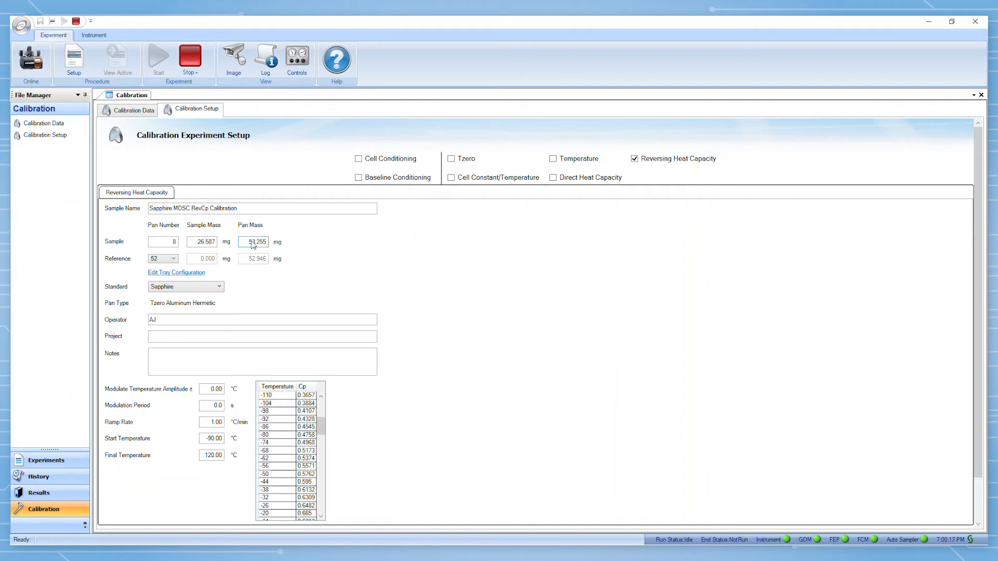
Edit the modulation parameters toward 1.00 °C amplitude, 120 s period, 3.00 °C/min ramp, 400 °C final
{"action": "scroll", "scroll_direction": "down", "scroll_amount": 3}
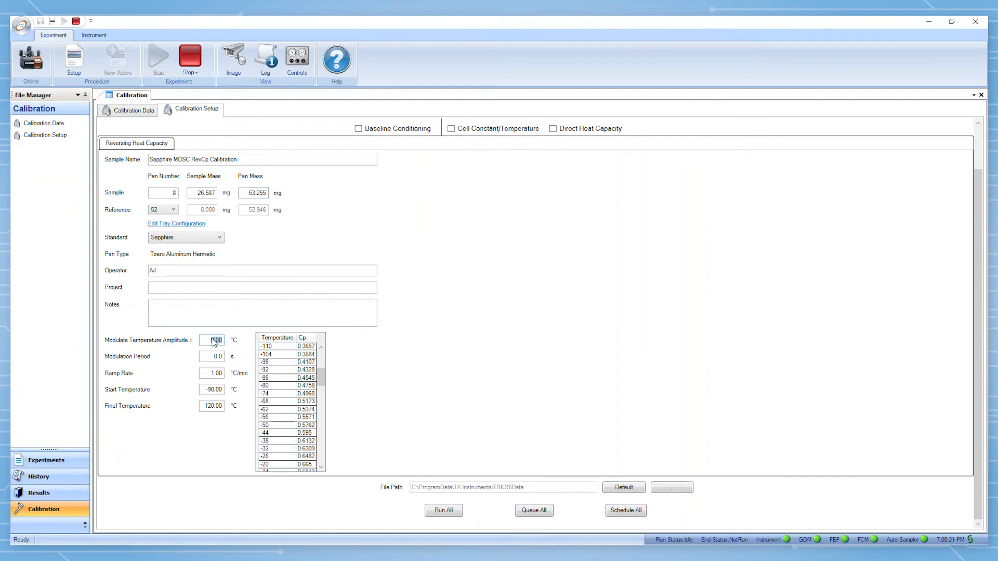
{"action": "mouse_move", "coordinate": [214, 359]}
{"action": "type", "text": "120"}
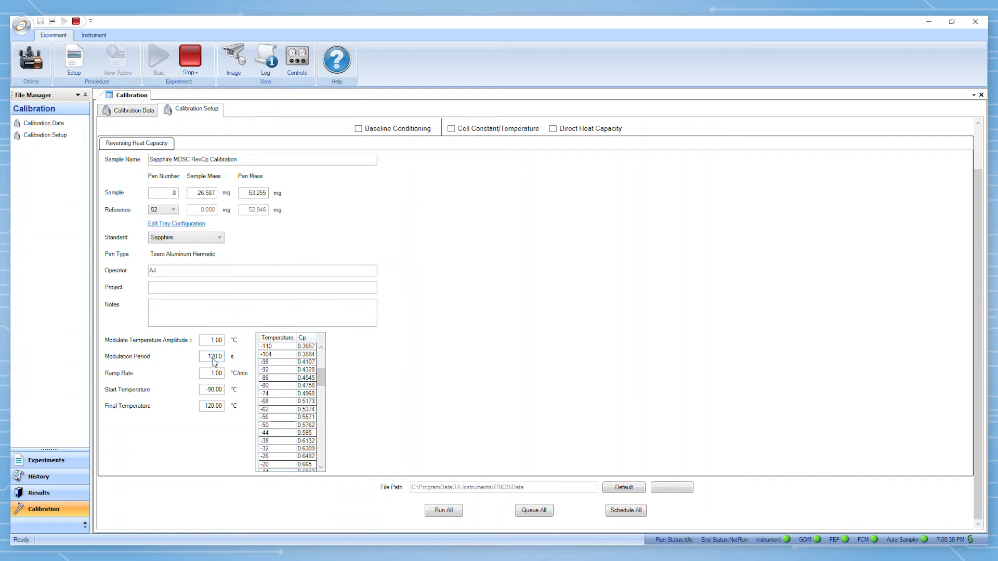
{"action": "left_click", "coordinate": [212, 373]}
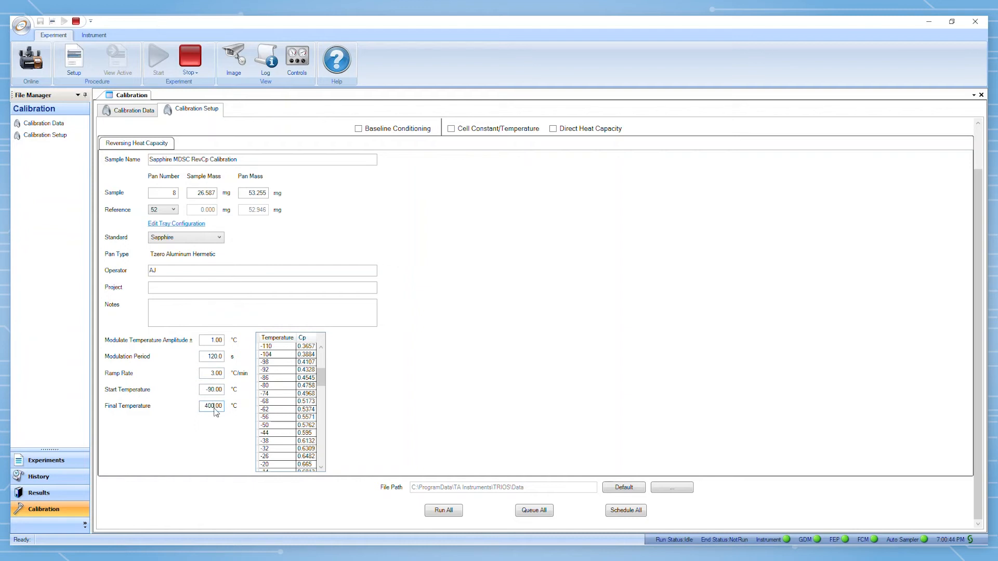
{"action": "mouse_move", "coordinate": [442, 521]}
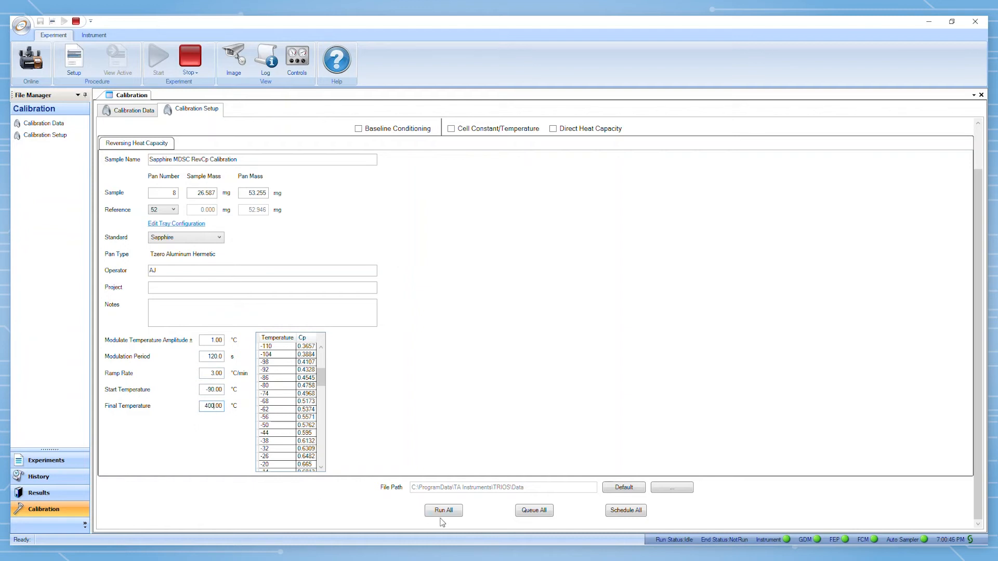
{"action": "mouse_move", "coordinate": [534, 521]}
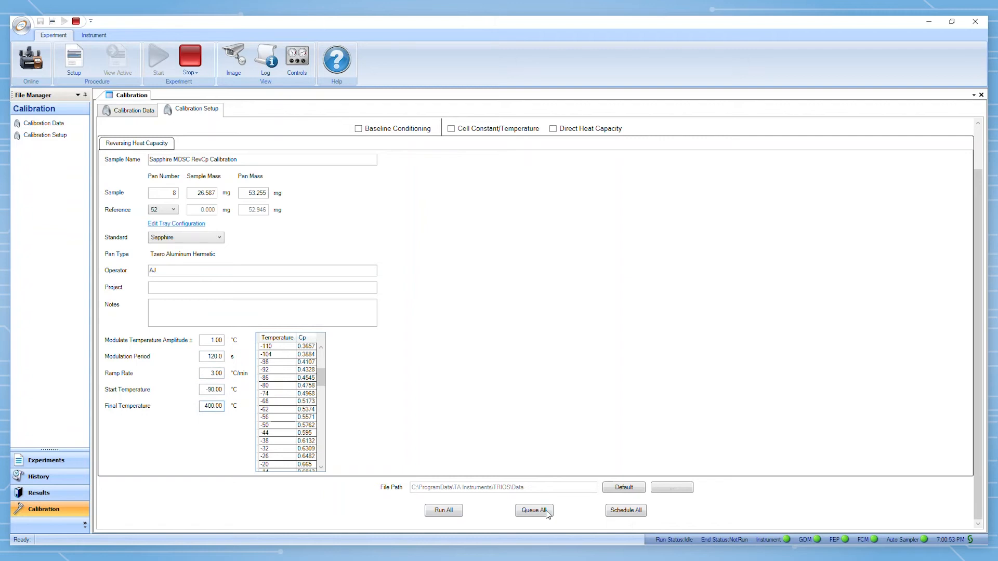
Queue the Sapphire RevCp calibration procedure and accept switching to the Experiment View
{"action": "left_click", "coordinate": [534, 509]}
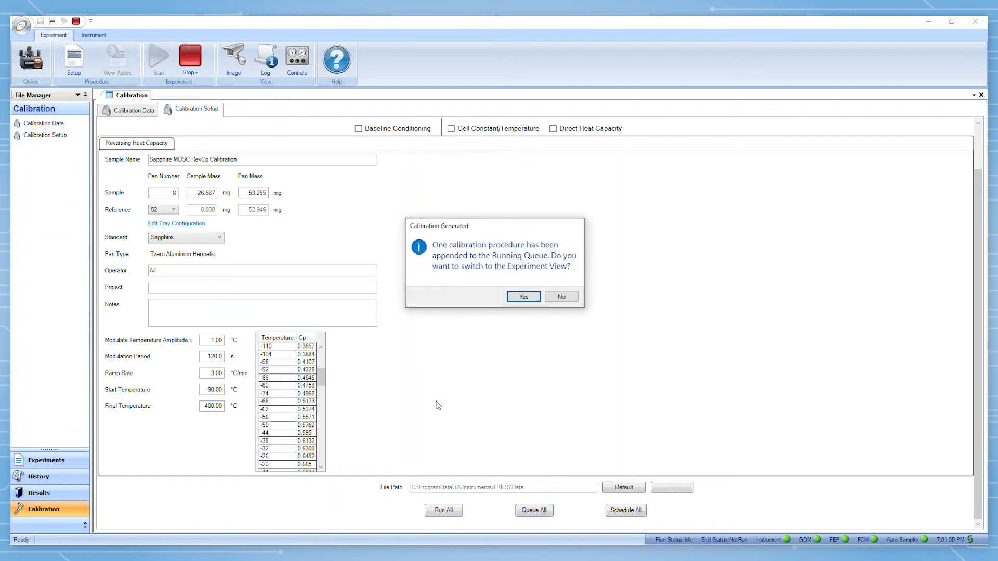
{"action": "mouse_move", "coordinate": [523, 296]}
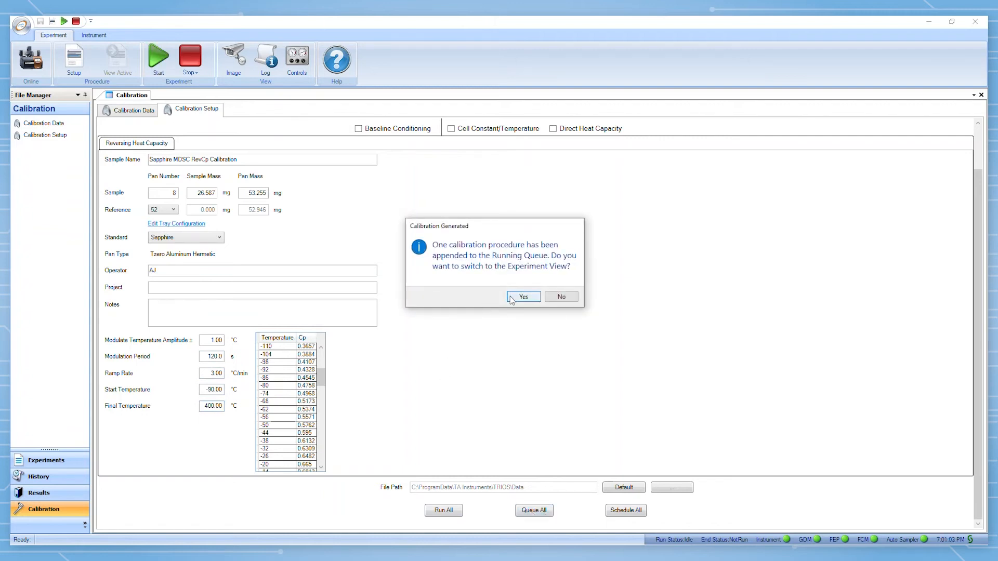
{"action": "left_click", "coordinate": [522, 296]}
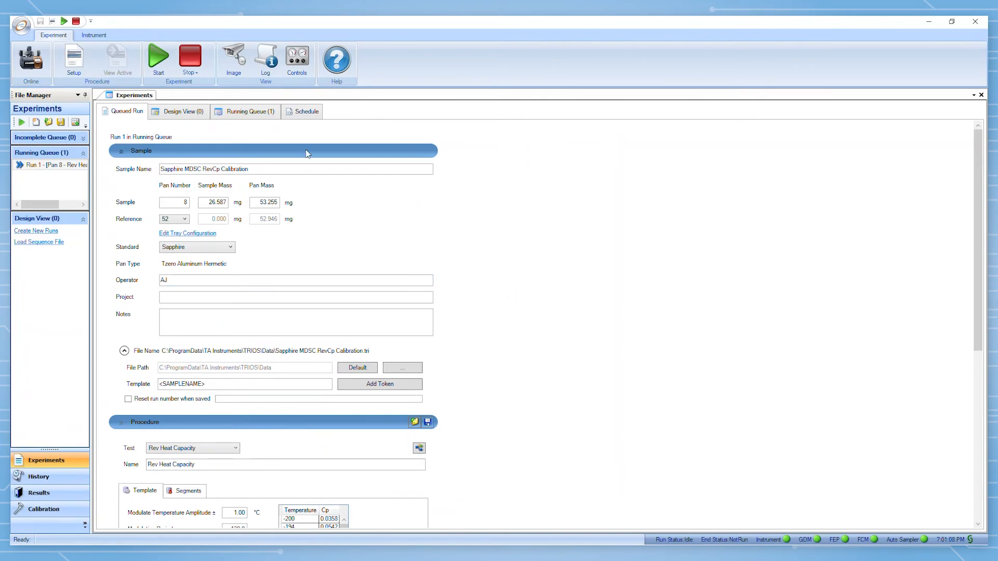
{"action": "scroll", "scroll_direction": "down", "scroll_amount": 3}
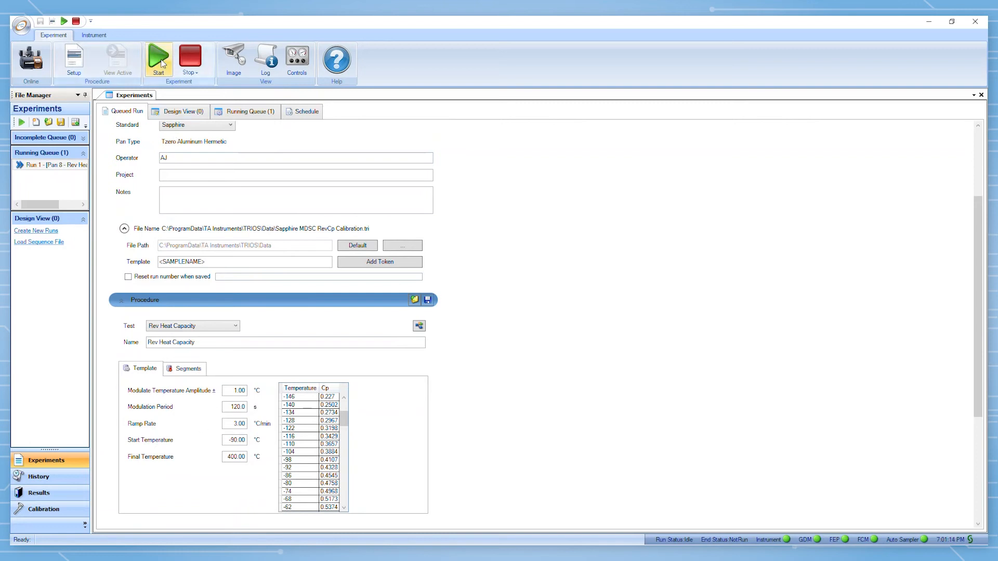
{"action": "mouse_move", "coordinate": [158, 57]}
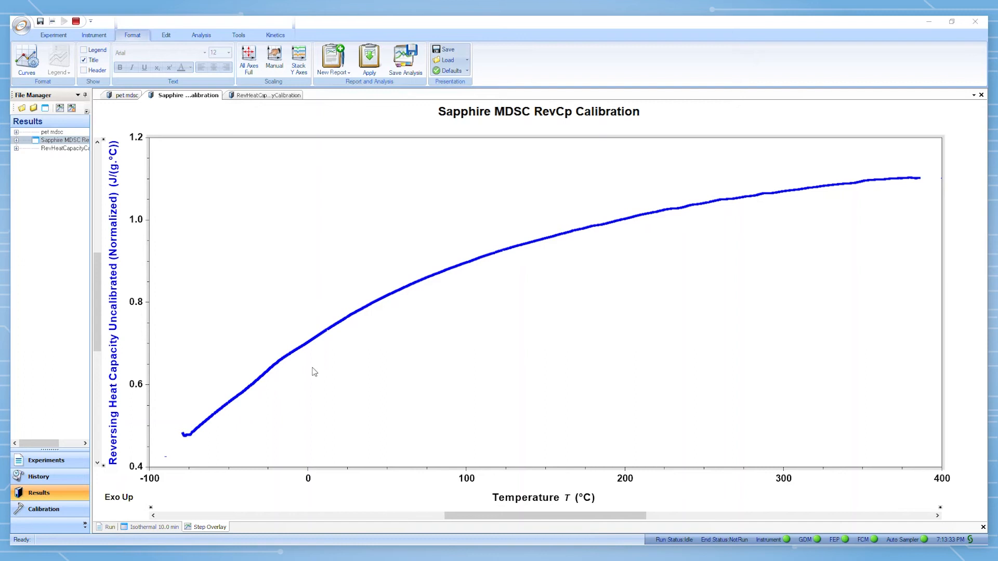
{"action": "mouse_move", "coordinate": [735, 254]}
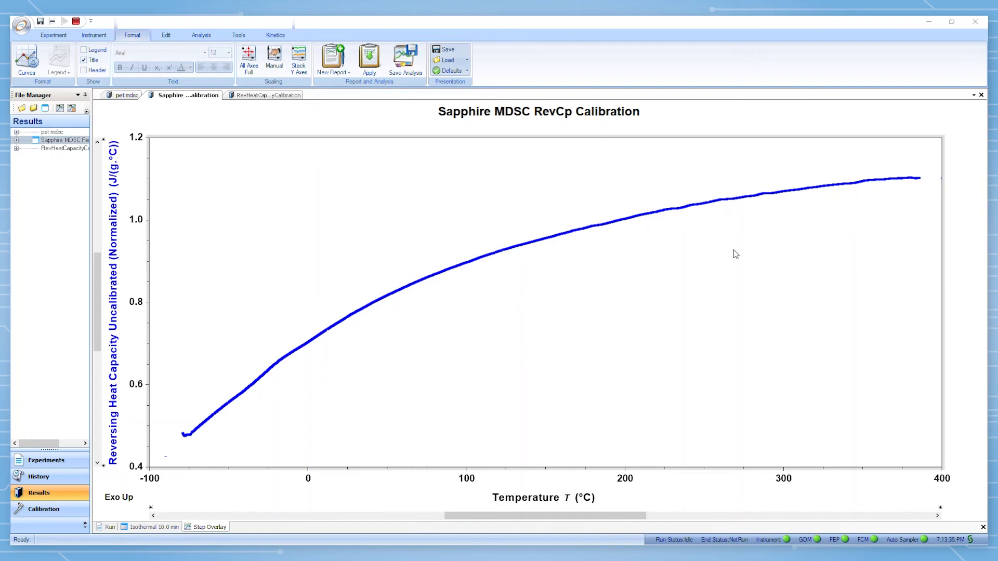
{"action": "mouse_move", "coordinate": [750, 251]}
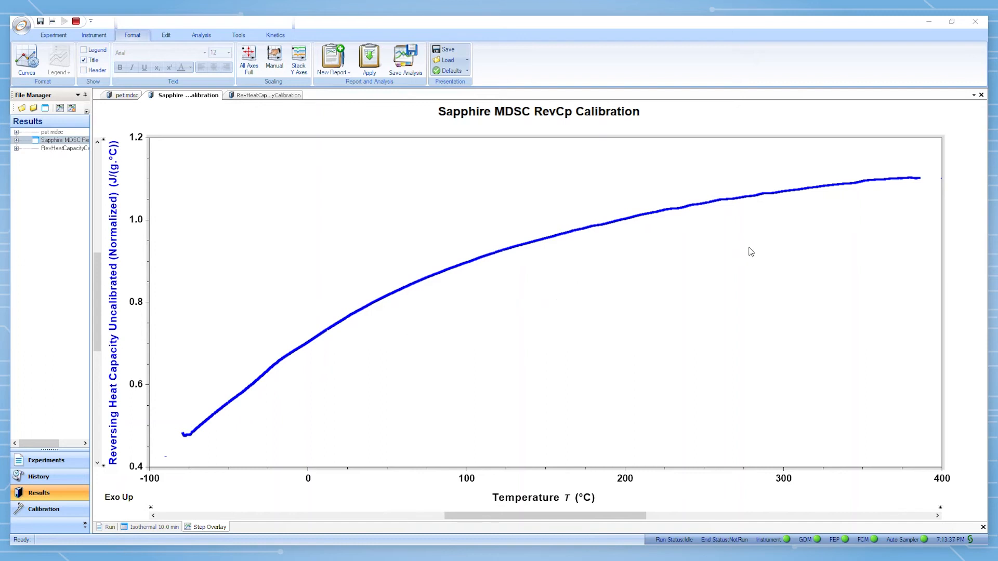
{"action": "mouse_move", "coordinate": [510, 249]}
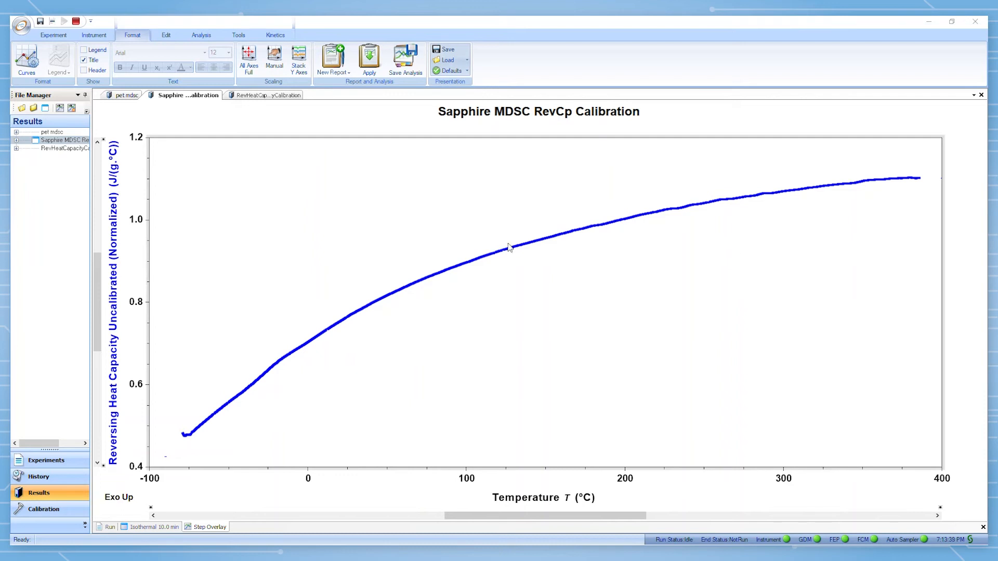
Open the RevHeatCapacityCalibration result file with its Cp factor table
{"action": "left_click", "coordinate": [64, 149]}
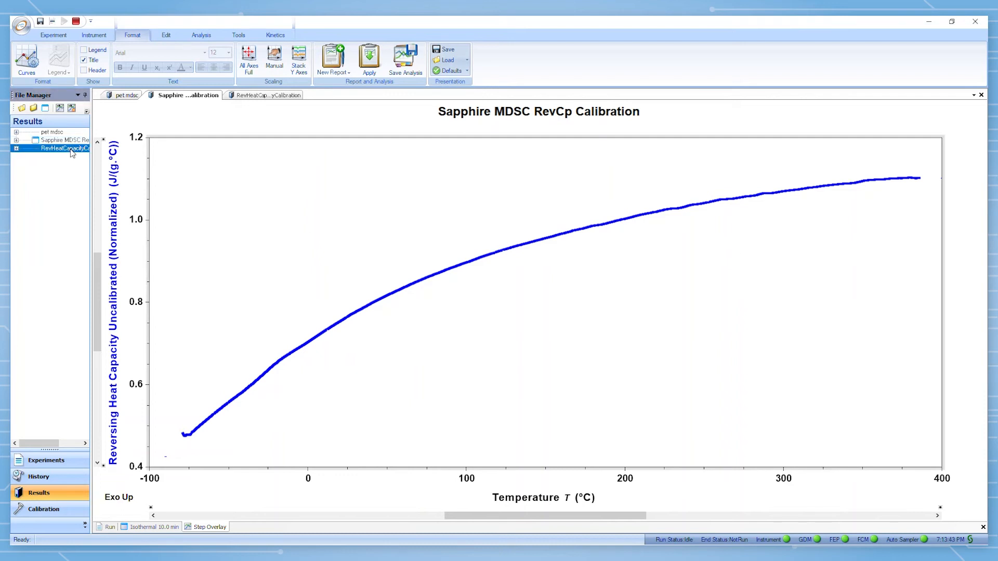
{"action": "left_click", "coordinate": [267, 95]}
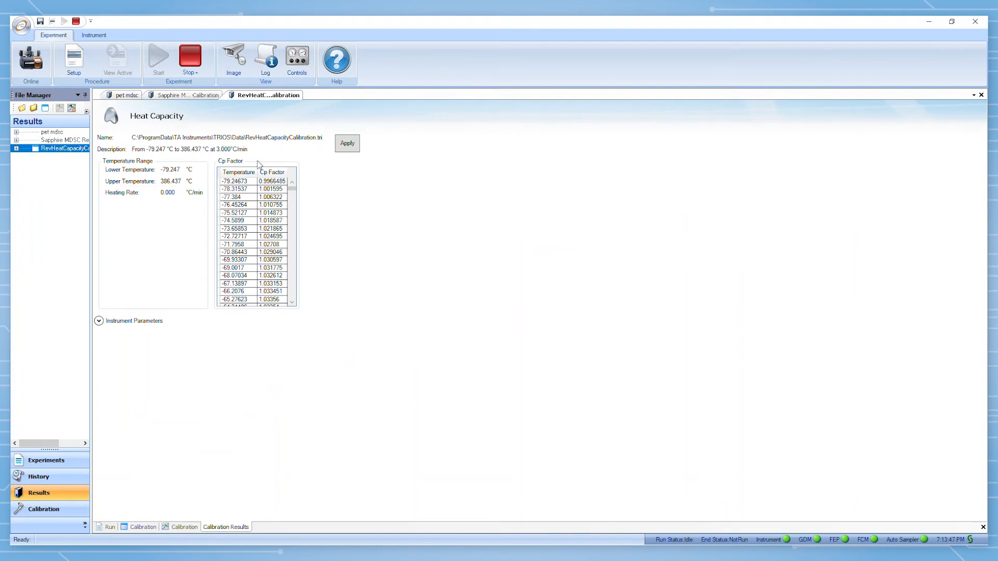
{"action": "mouse_move", "coordinate": [251, 311]}
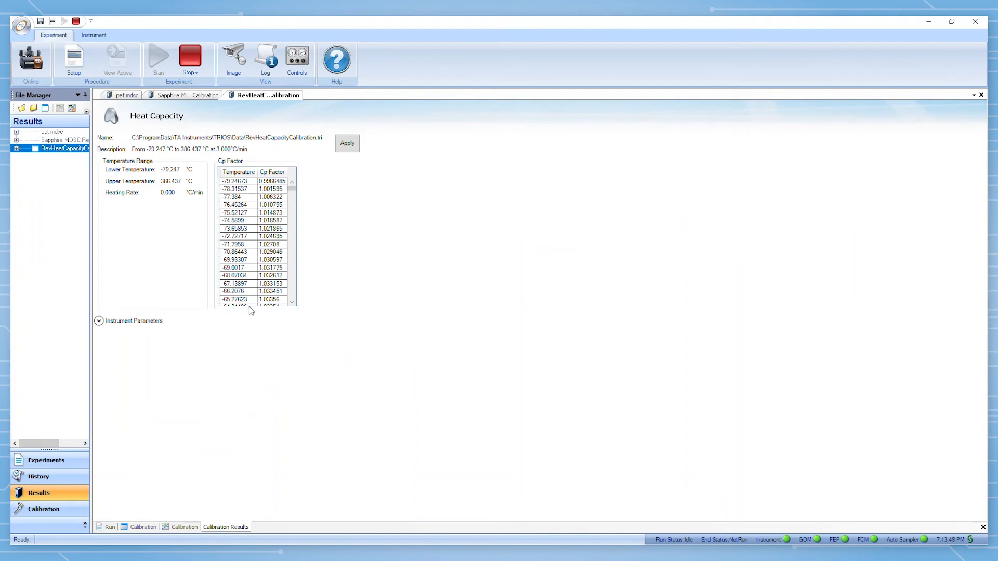
Return to the Experiments queued run page with empty sample fields
{"action": "left_click", "coordinate": [47, 461]}
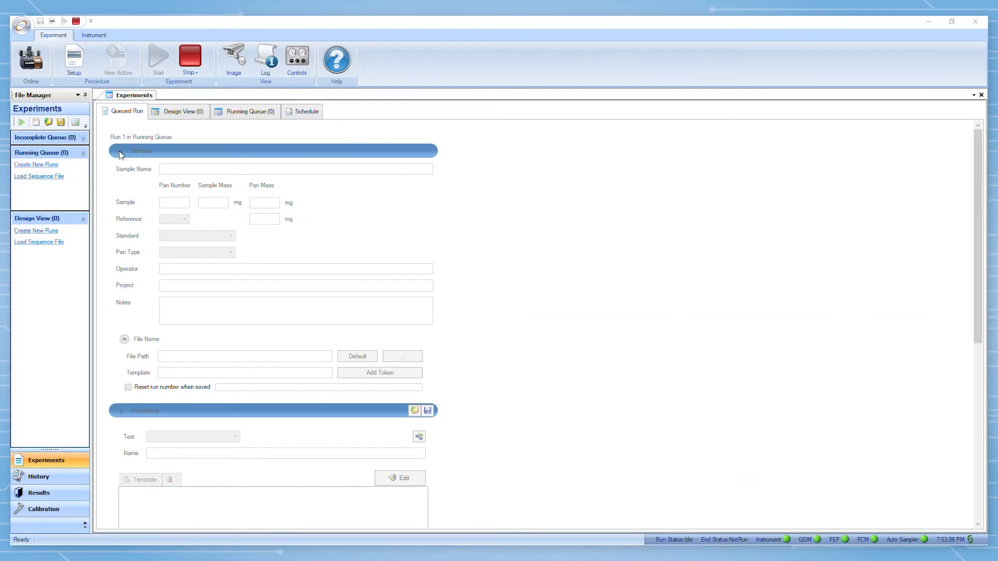
Create a new run named 'Sapphire RevCp Verification' with reference pan 52
{"action": "left_click", "coordinate": [35, 164]}
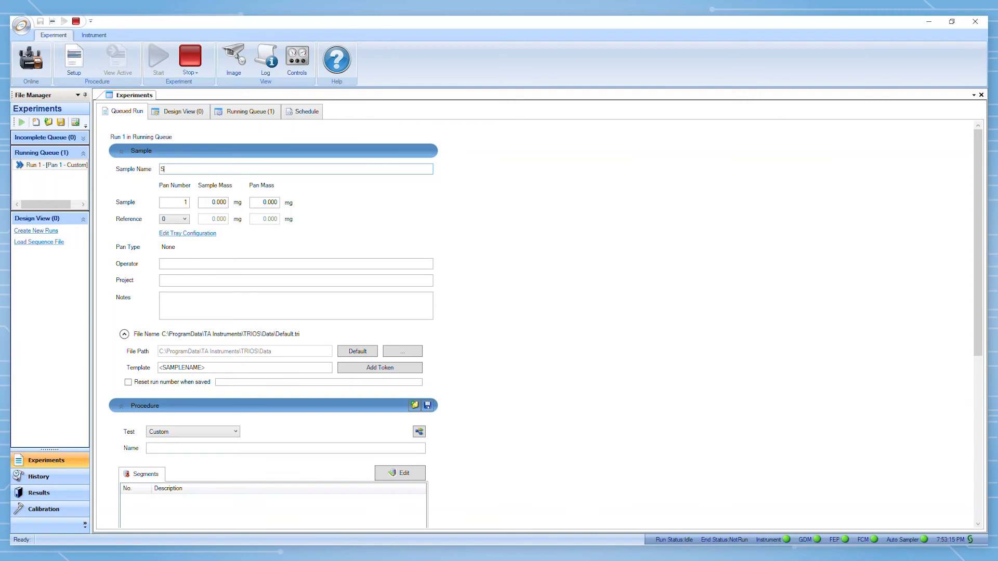
{"action": "type", "text": "Sapphire RevCp"}
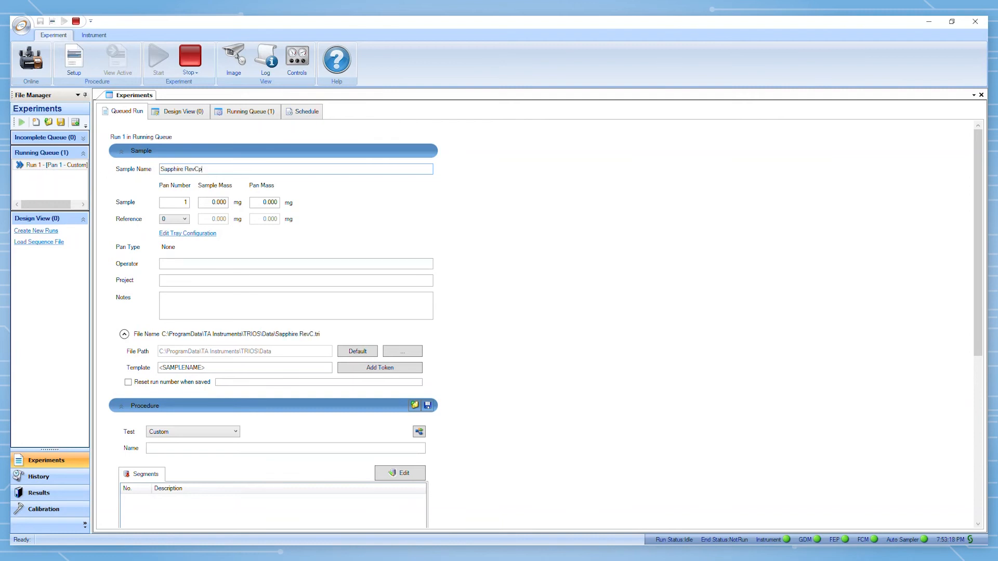
{"action": "type", "text": "Verification"}
{"action": "left_click", "coordinate": [263, 202]}
{"action": "type", "text": "5.000"}
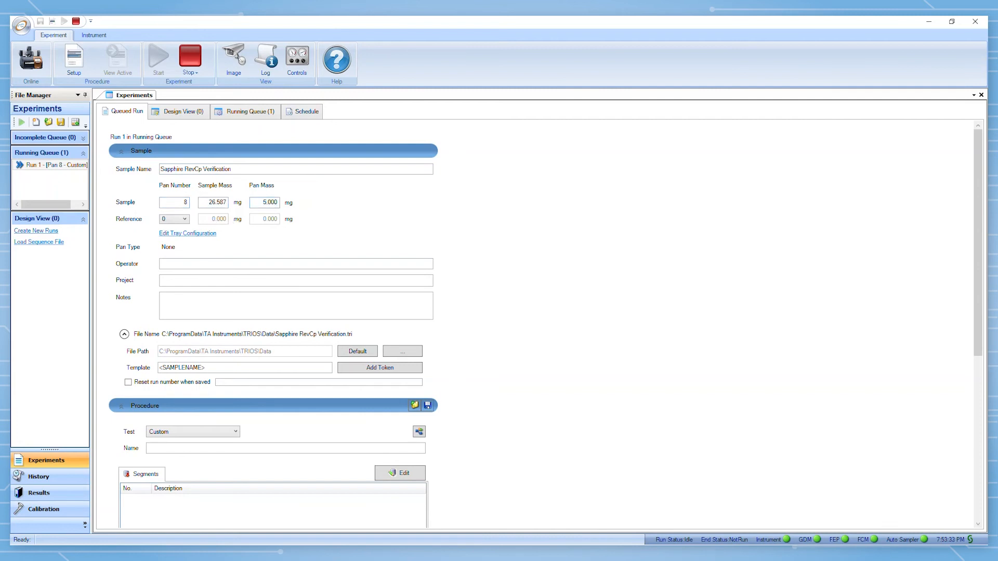
{"action": "left_click", "coordinate": [185, 219]}
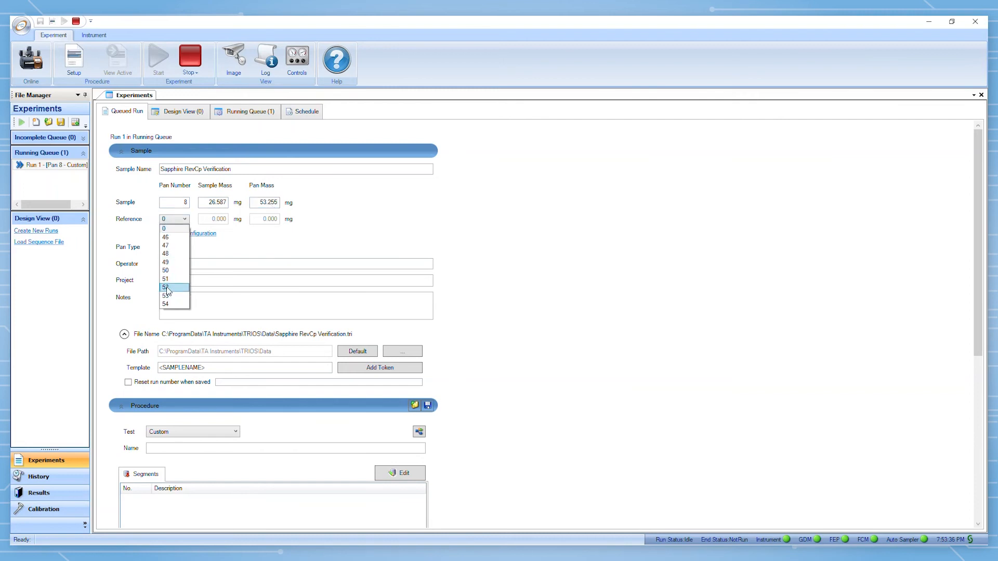
{"action": "left_click", "coordinate": [165, 288]}
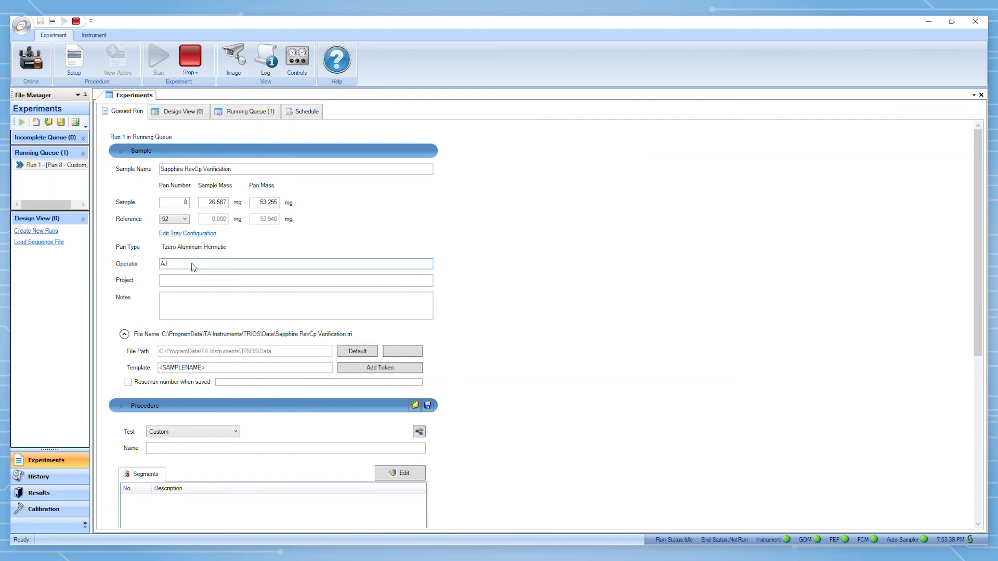
{"action": "scroll", "scroll_direction": "down", "scroll_amount": 3}
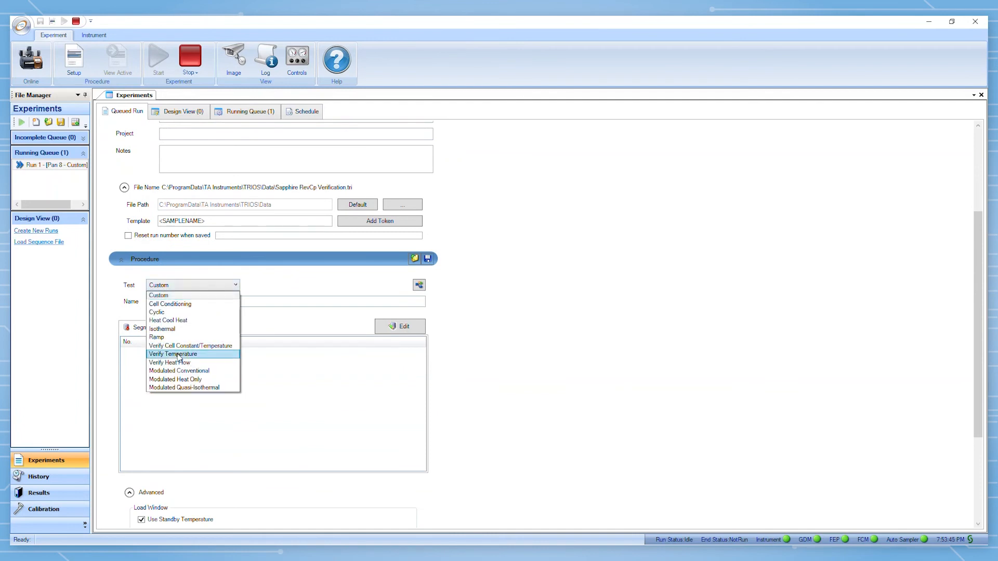
Select Modulated Conventional as the verification run's test procedure
{"action": "left_click", "coordinate": [180, 370]}
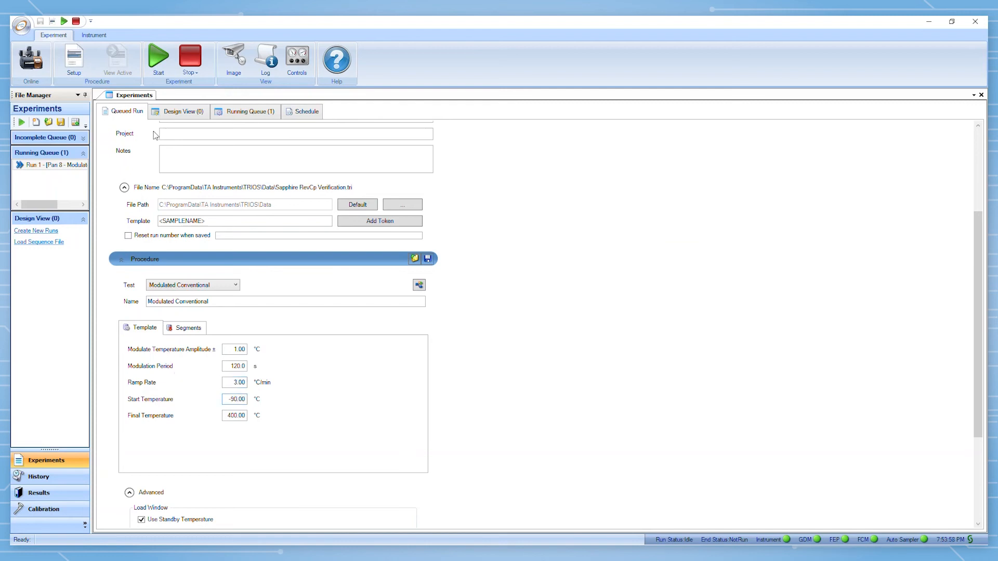
{"action": "mouse_move", "coordinate": [158, 57]}
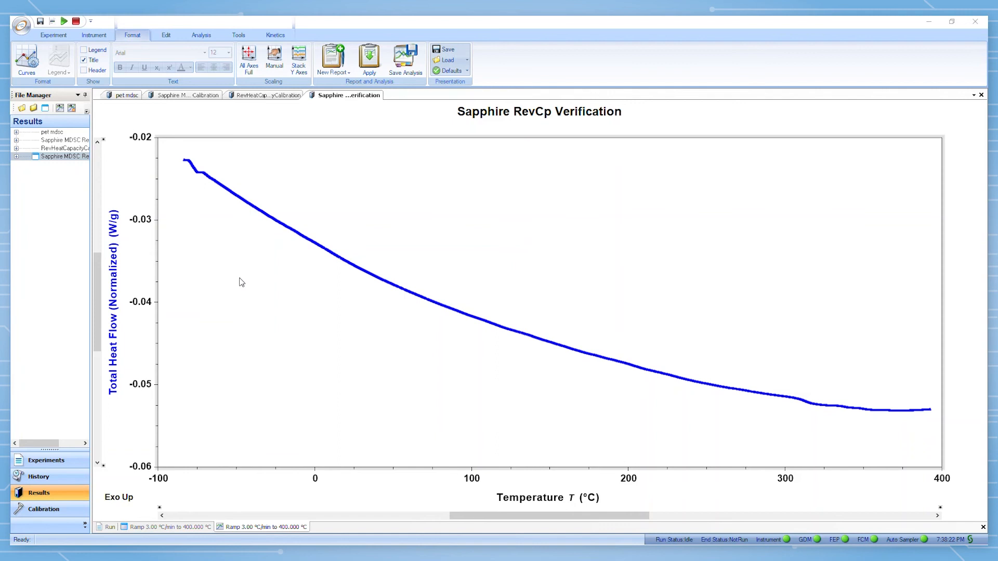
{"action": "mouse_move", "coordinate": [287, 219]}
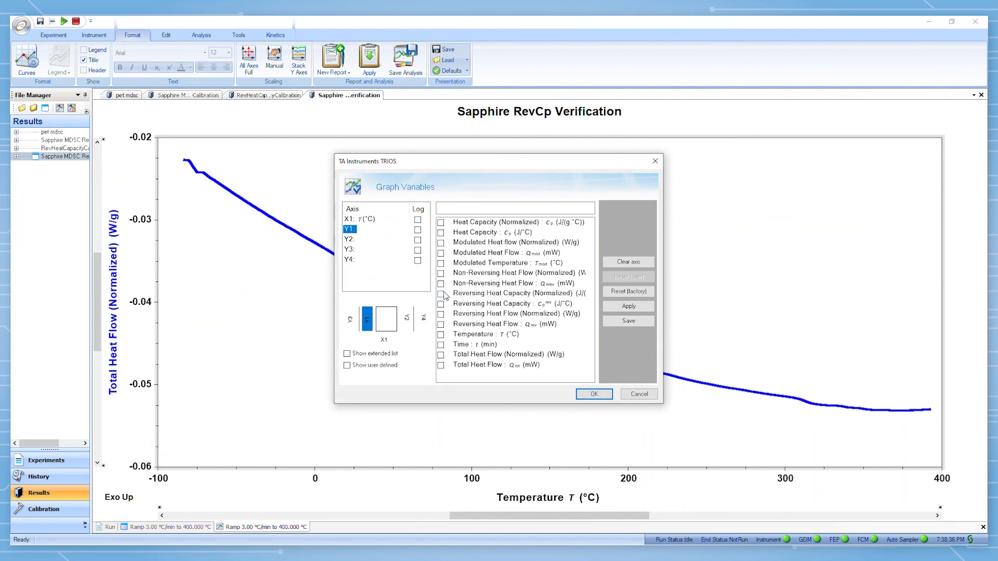
Plot Reversing Heat Capacity (Normalized) on Y1 with Heat Capacity Sapphire from the extended signal list
{"action": "left_click", "coordinate": [441, 293]}
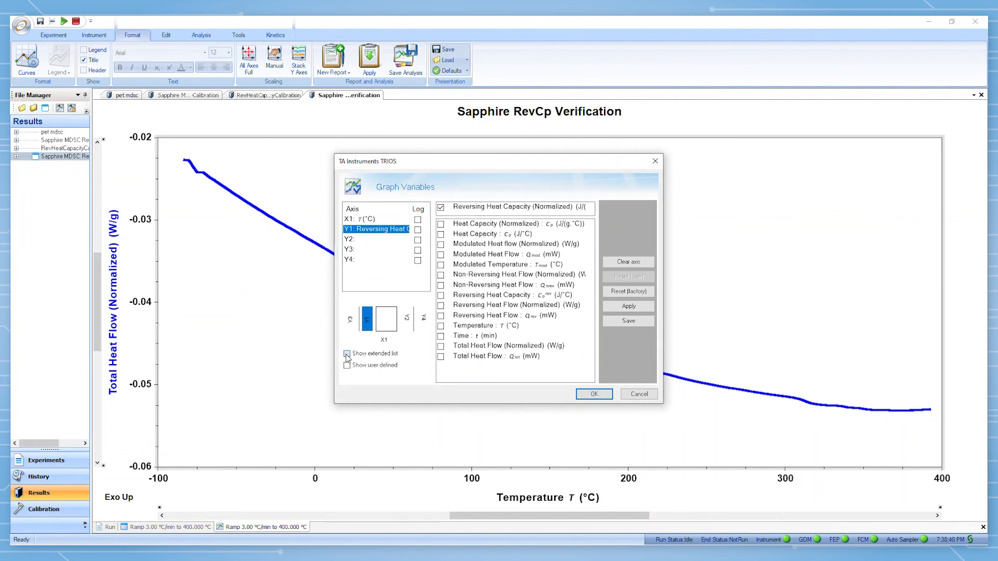
{"action": "left_click", "coordinate": [347, 355]}
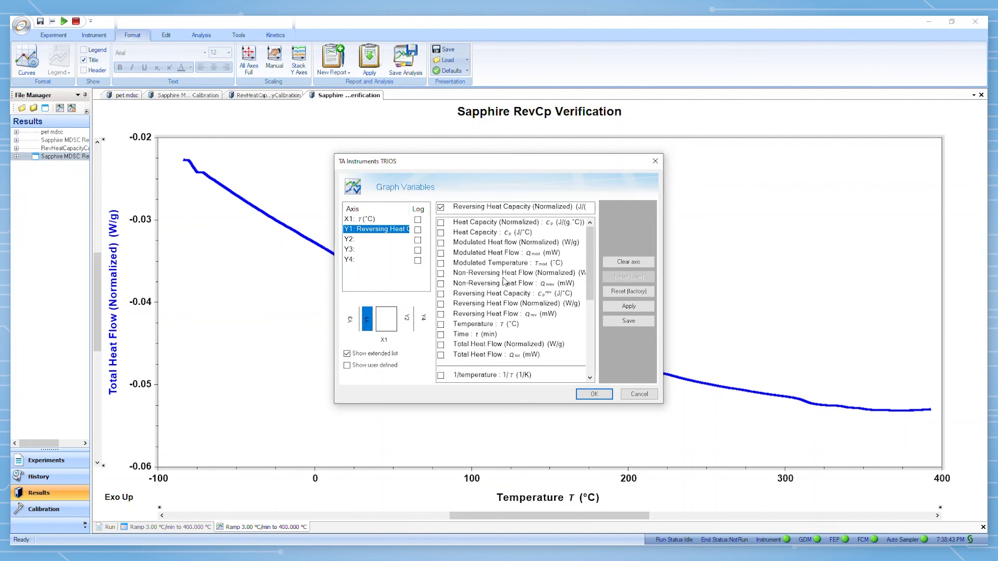
{"action": "scroll", "scroll_direction": "down", "scroll_amount": 3}
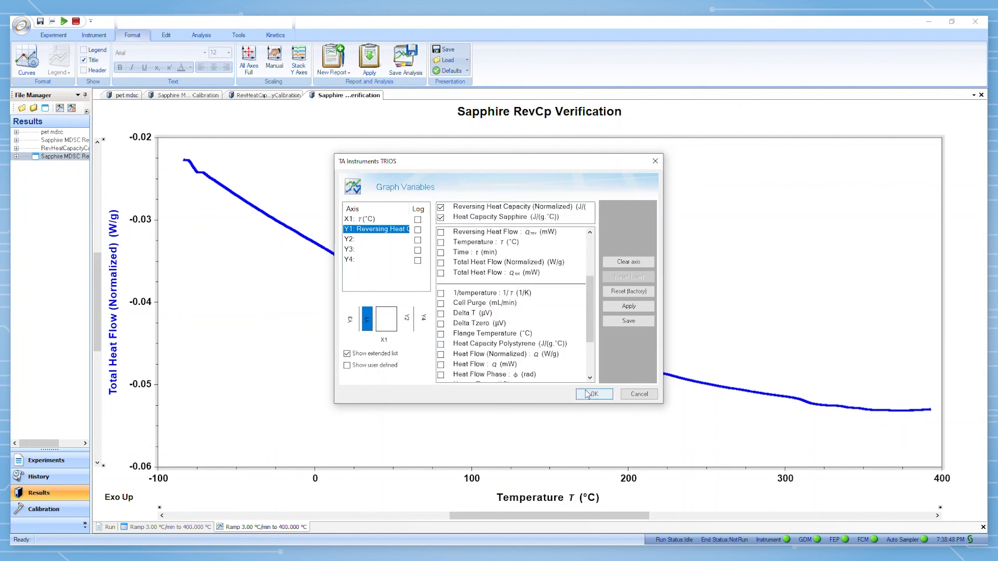
{"action": "left_click", "coordinate": [593, 394]}
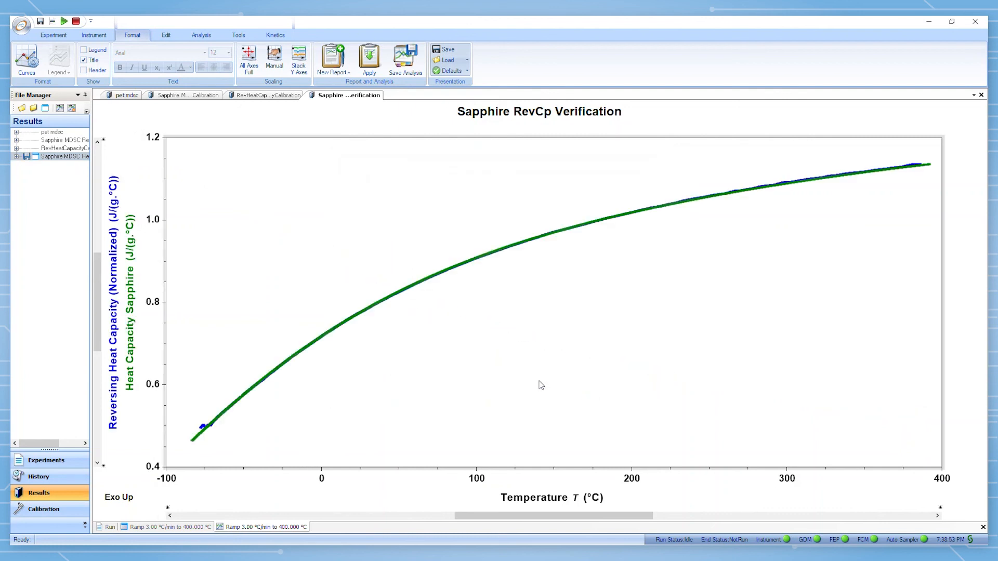
{"action": "mouse_move", "coordinate": [652, 266]}
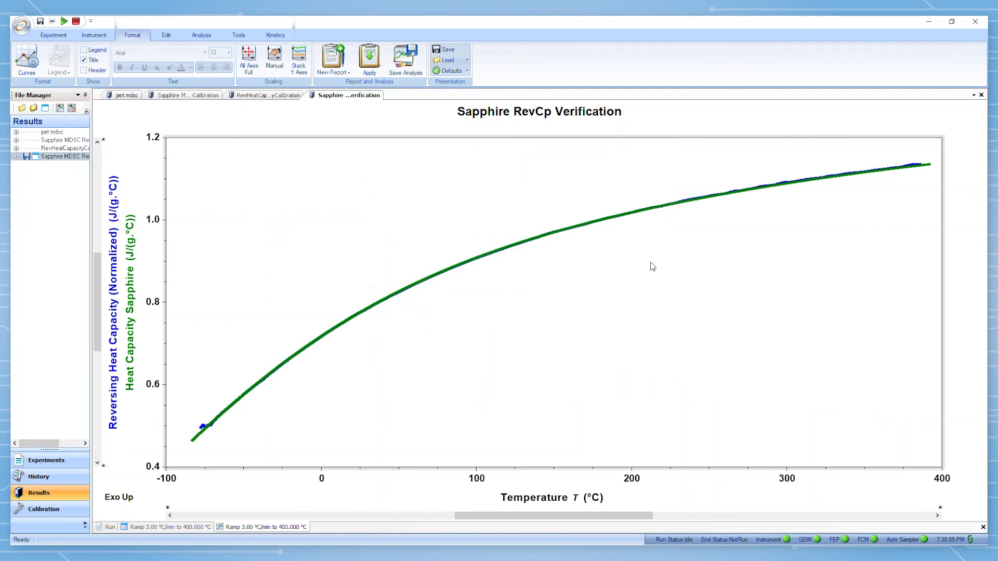
{"action": "mouse_move", "coordinate": [781, 237]}
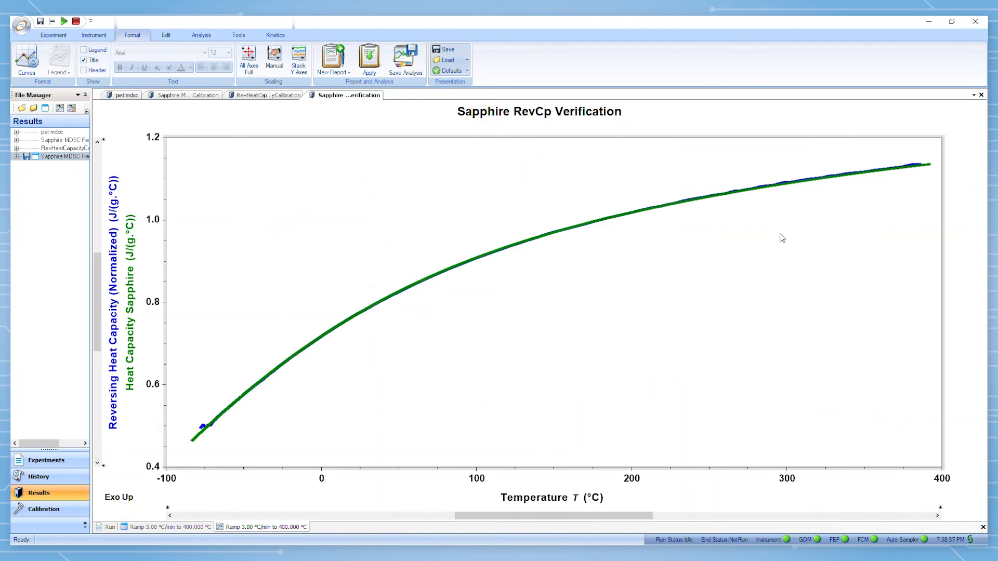
{"action": "mouse_move", "coordinate": [786, 226]}
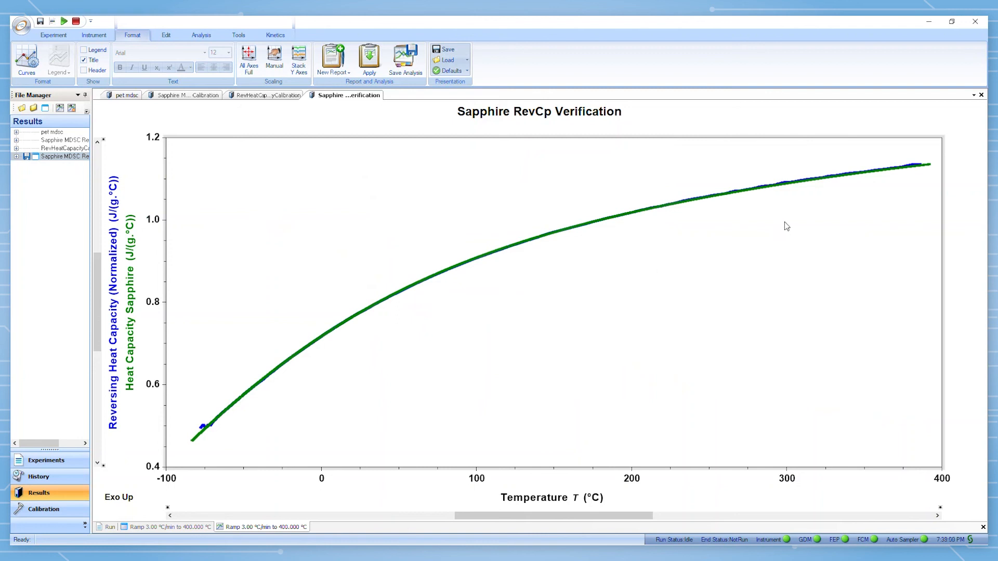